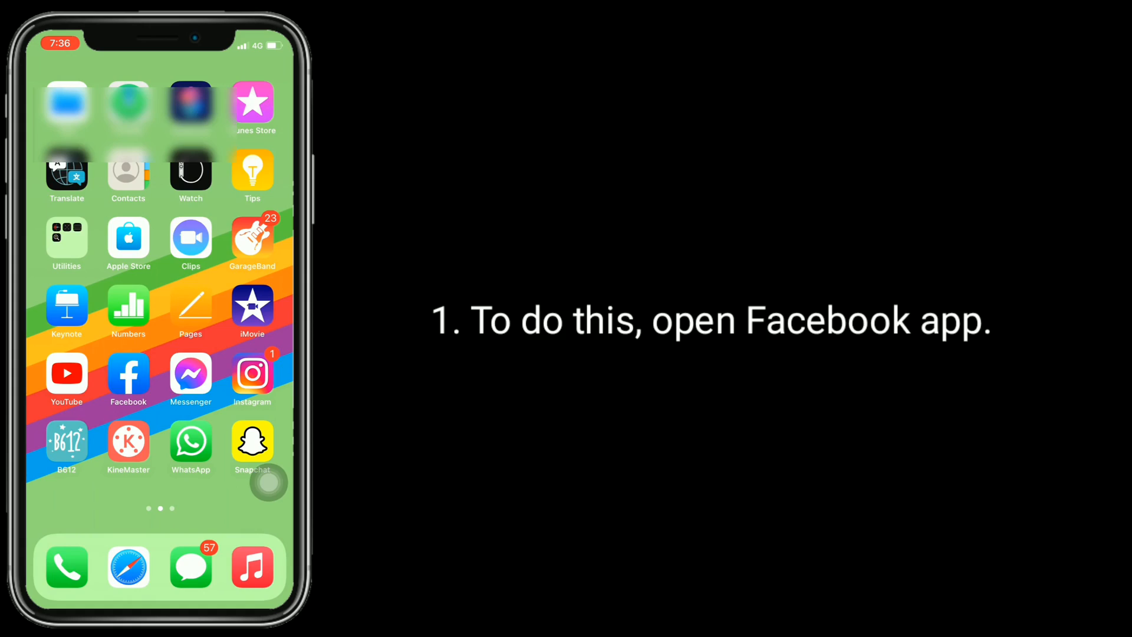
# - Launch Facebook and reach Settings through the menu's Settings & Privacy section
pyautogui.click(128, 372)
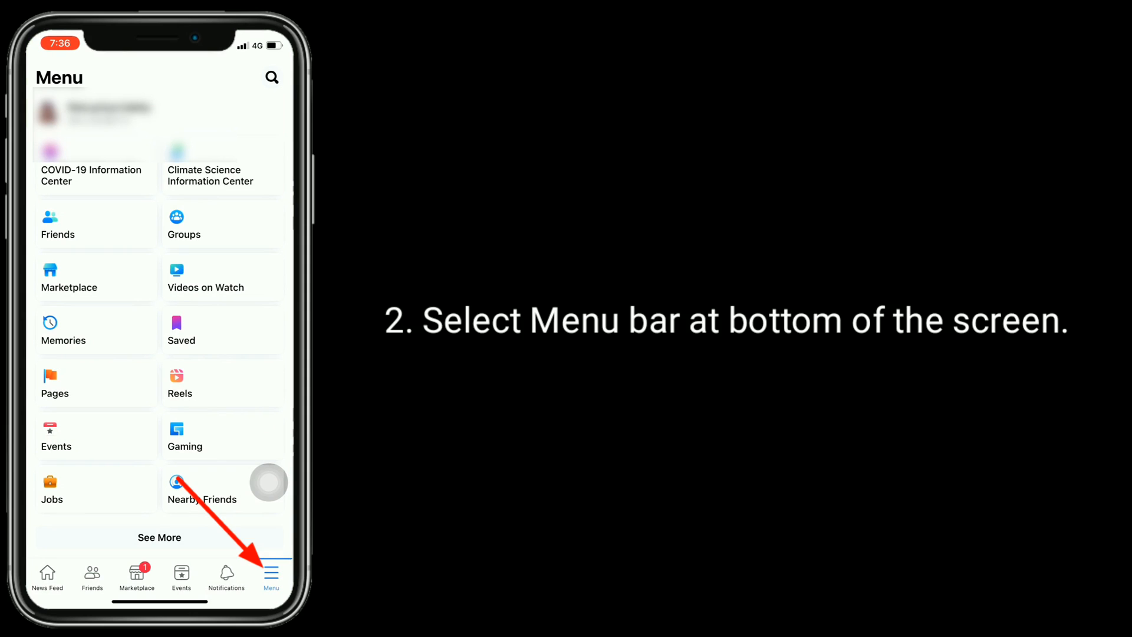
pyautogui.click(271, 571)
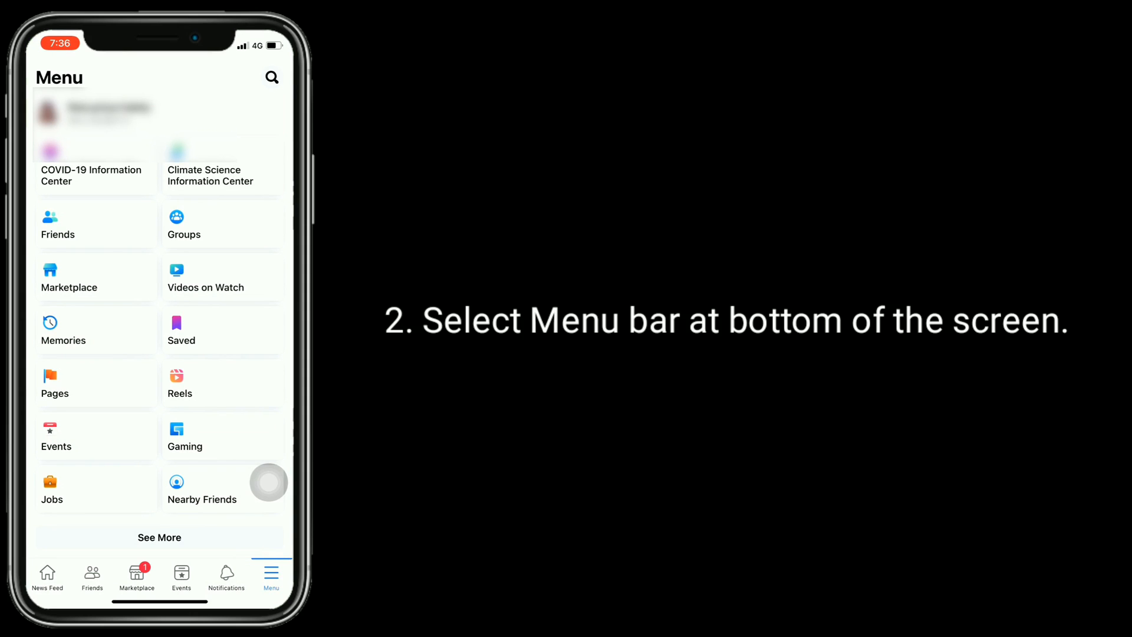
pyautogui.scroll(-3)
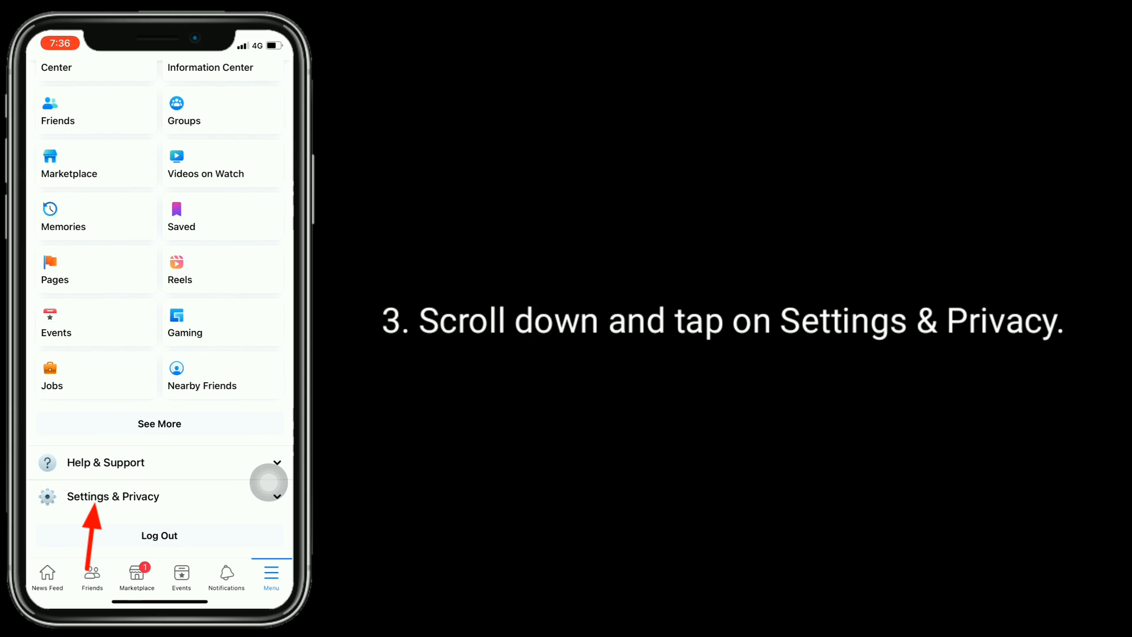
pyautogui.click(113, 496)
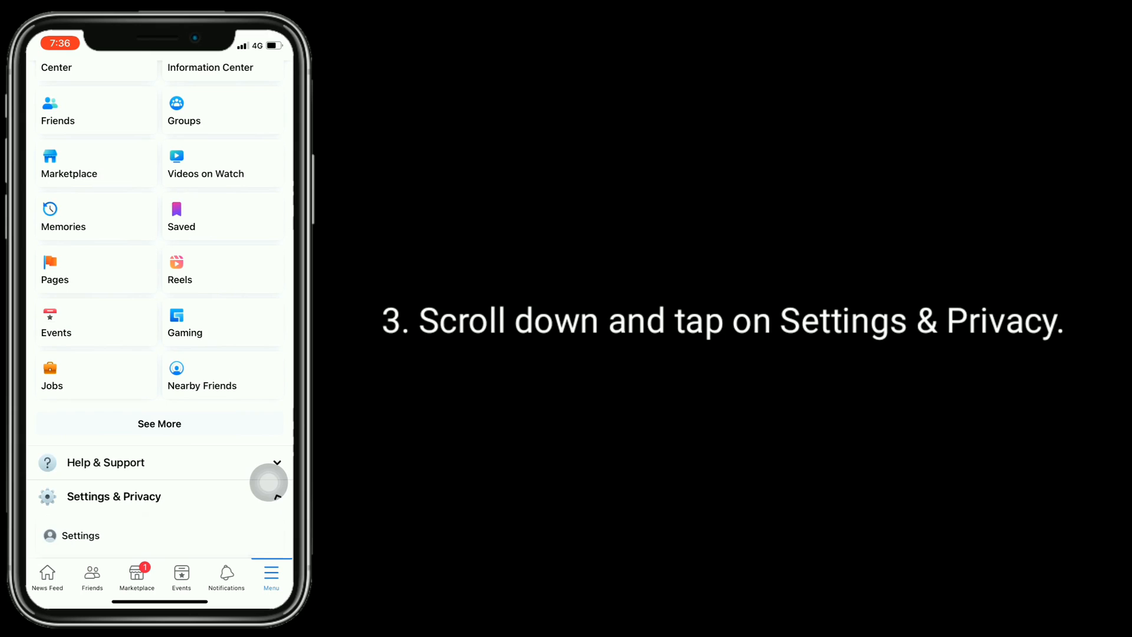
pyautogui.click(114, 497)
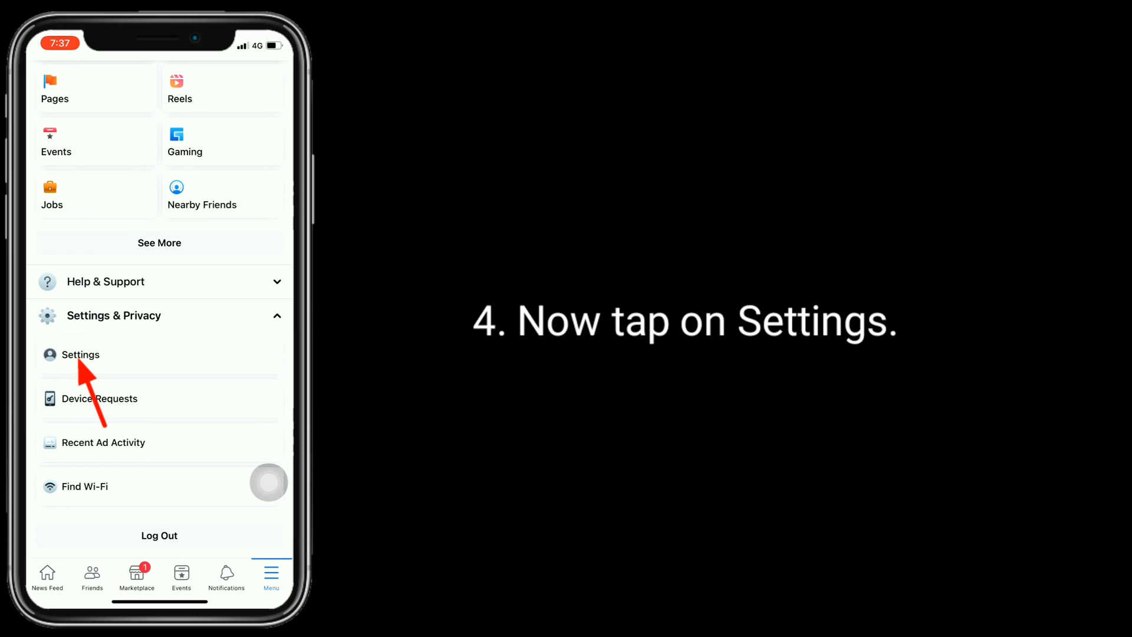
pyautogui.click(81, 355)
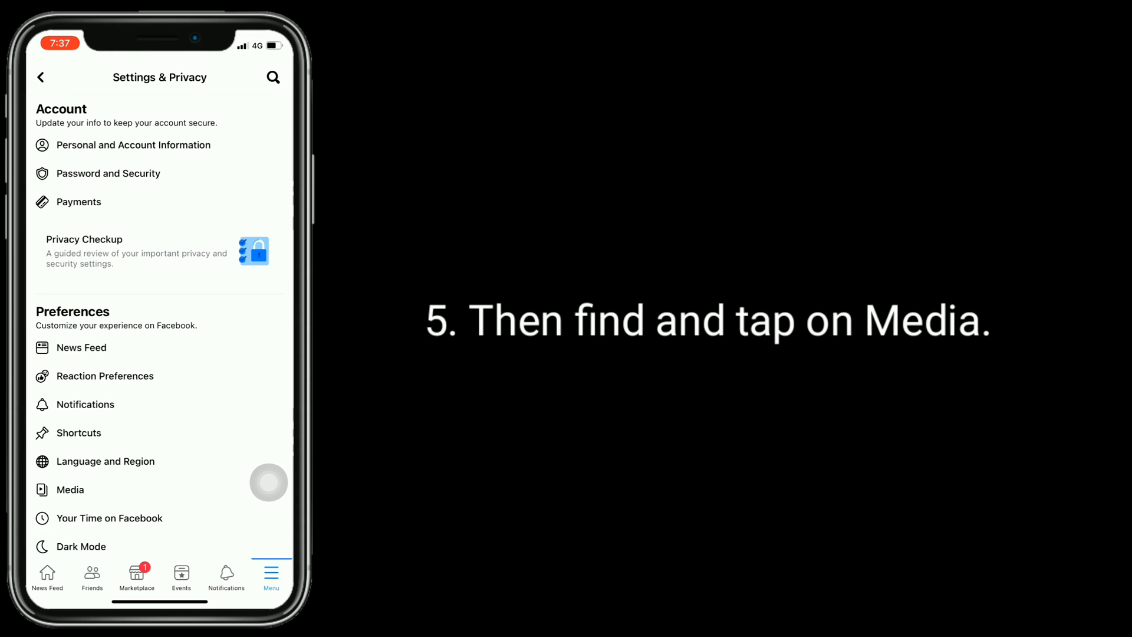
# - Open Media settings and switch the In-App Sound toggle on
pyautogui.click(69, 490)
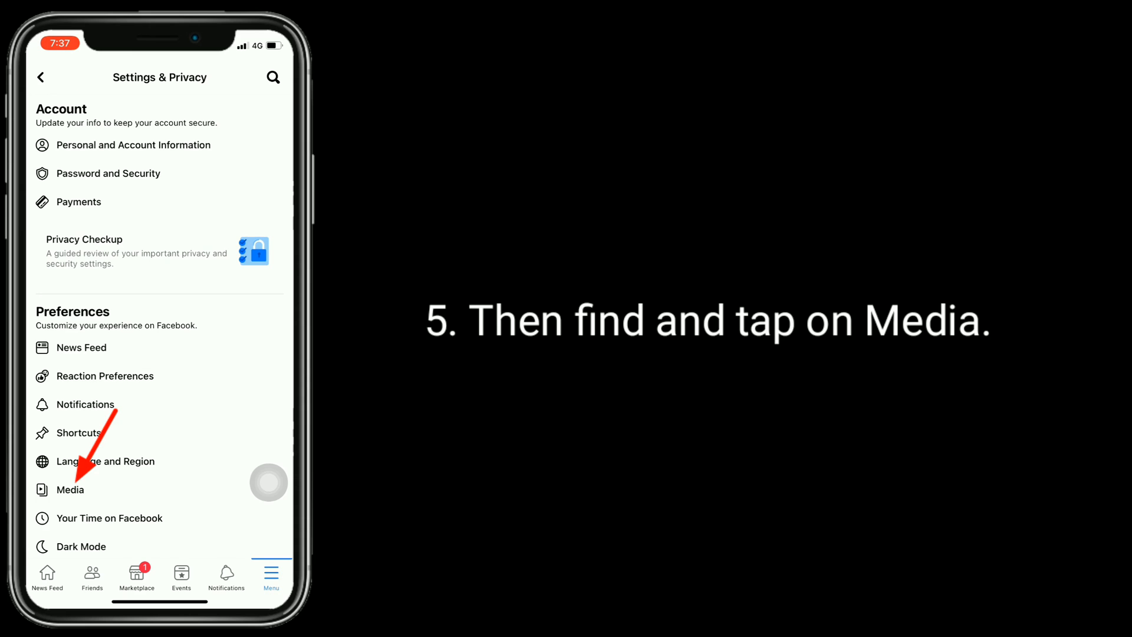
pyautogui.click(70, 491)
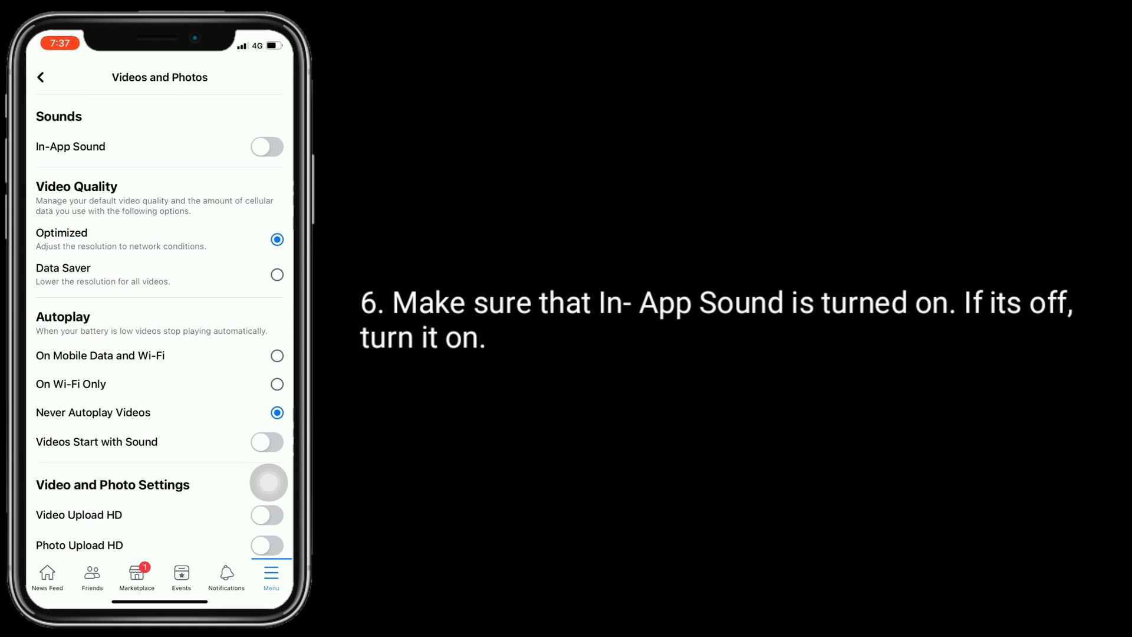
pyautogui.click(267, 147)
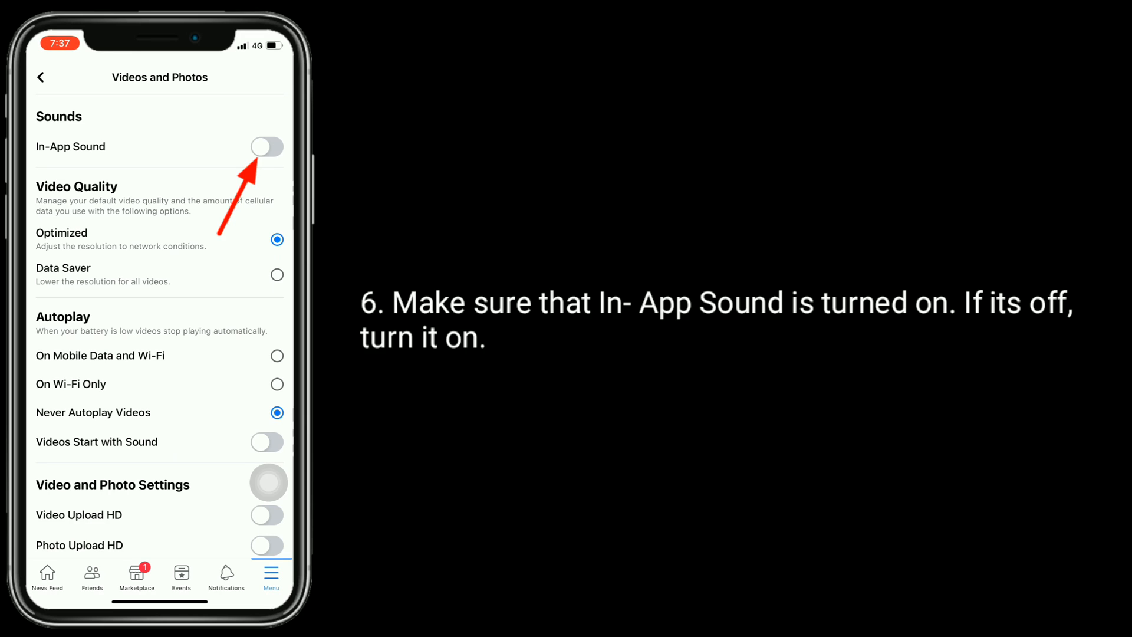
pyautogui.click(266, 146)
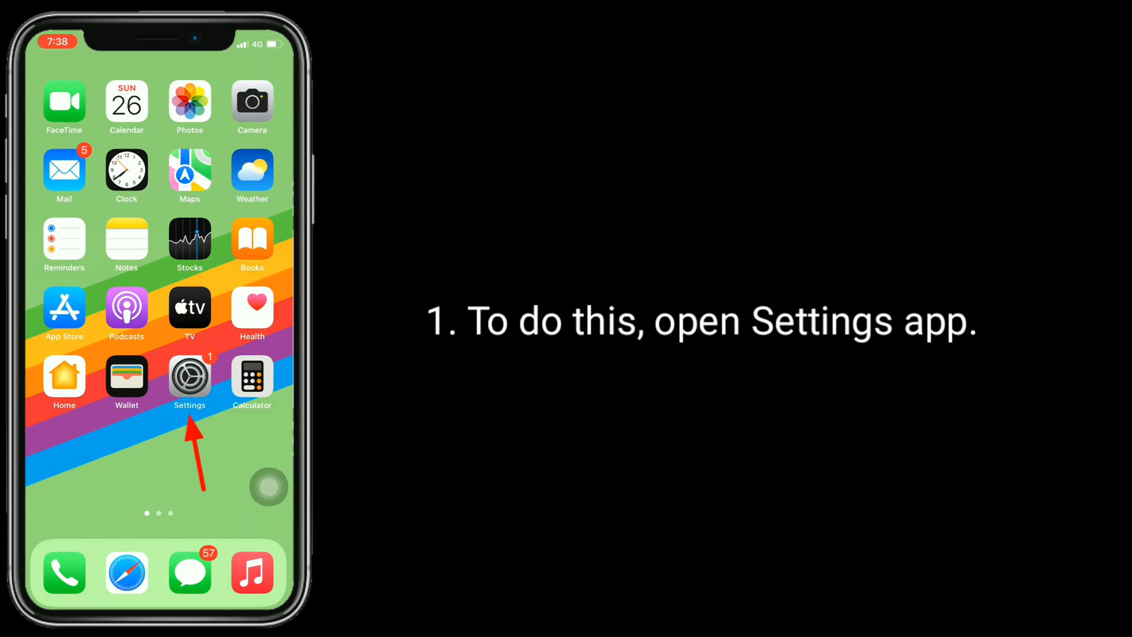
# - In iOS Settings, choose General > Shut Down to bring up the power-off slider
pyautogui.click(189, 375)
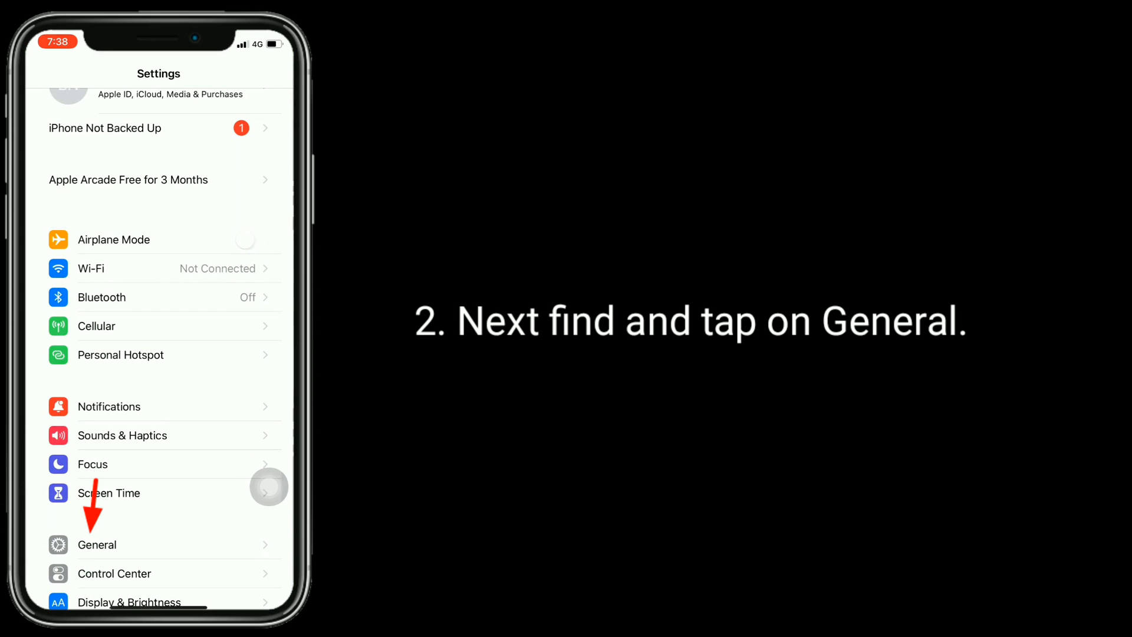
pyautogui.click(97, 545)
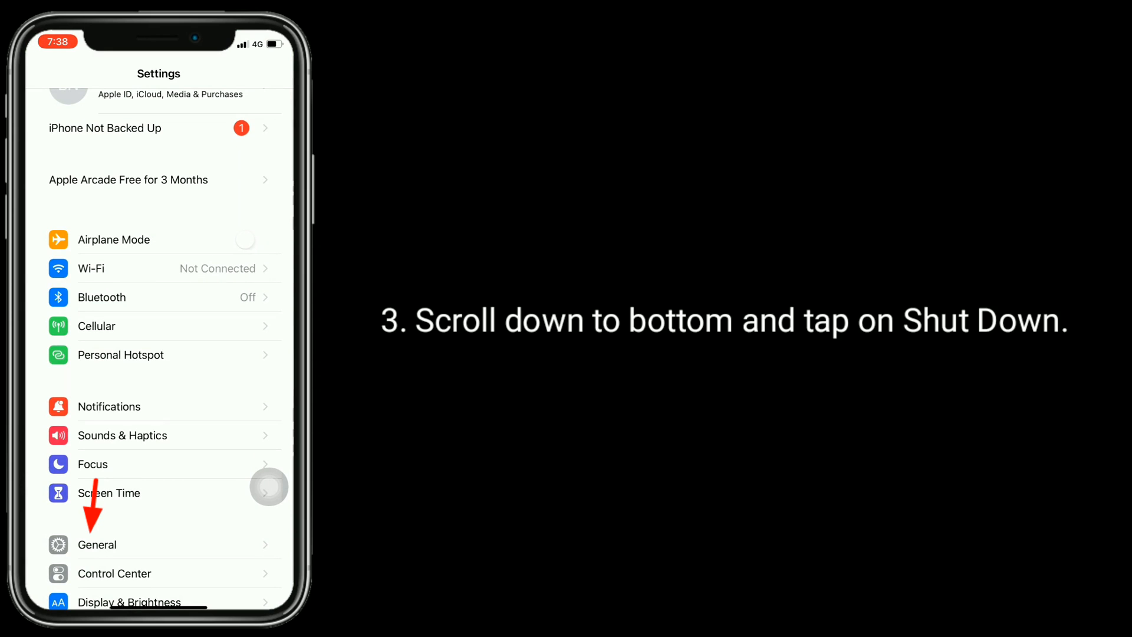
pyautogui.click(97, 544)
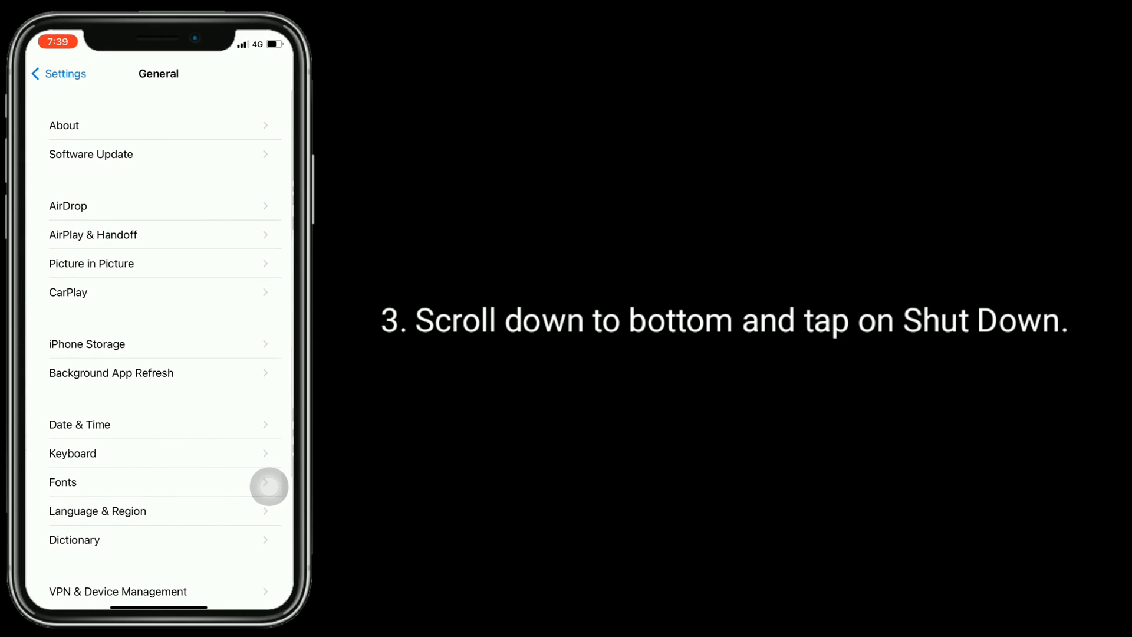
pyautogui.scroll(-3)
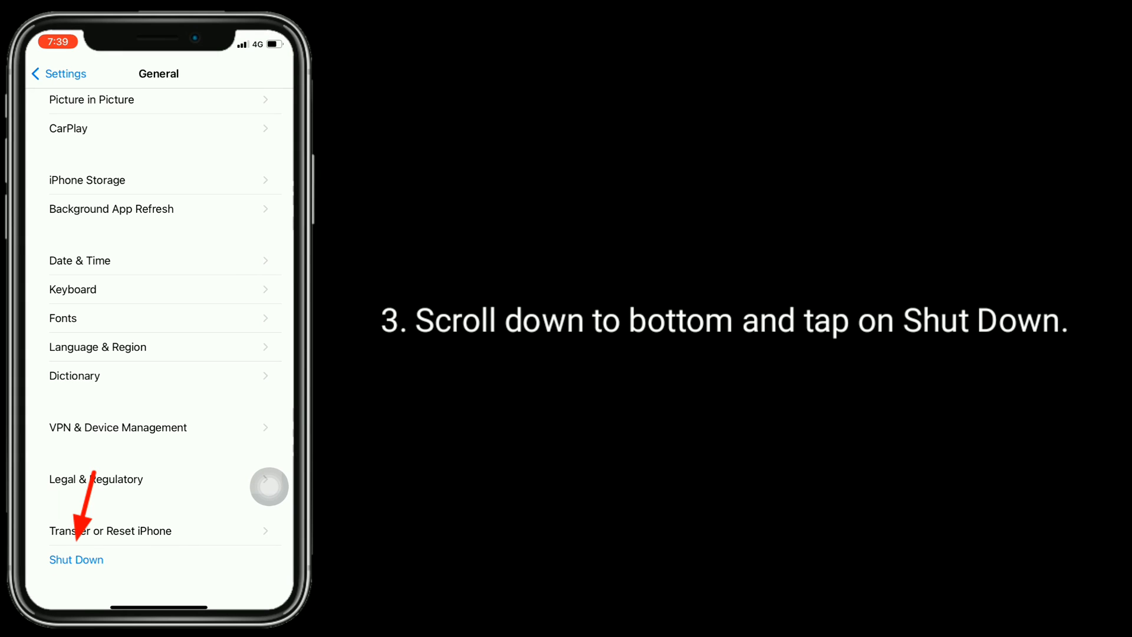
pyautogui.click(76, 560)
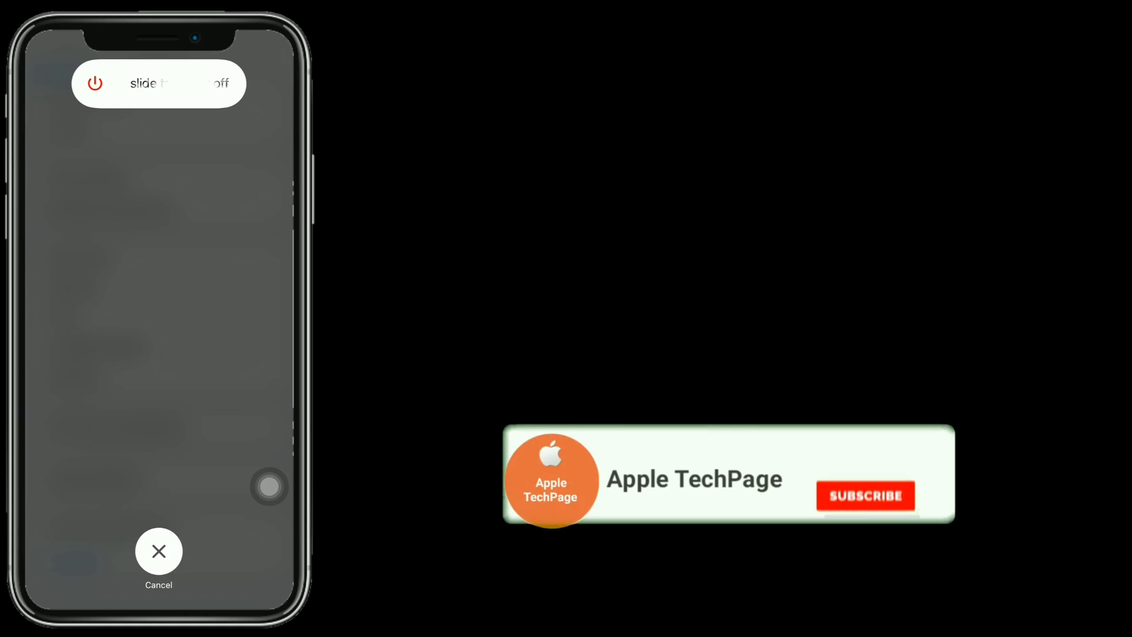
pyautogui.click(866, 495)
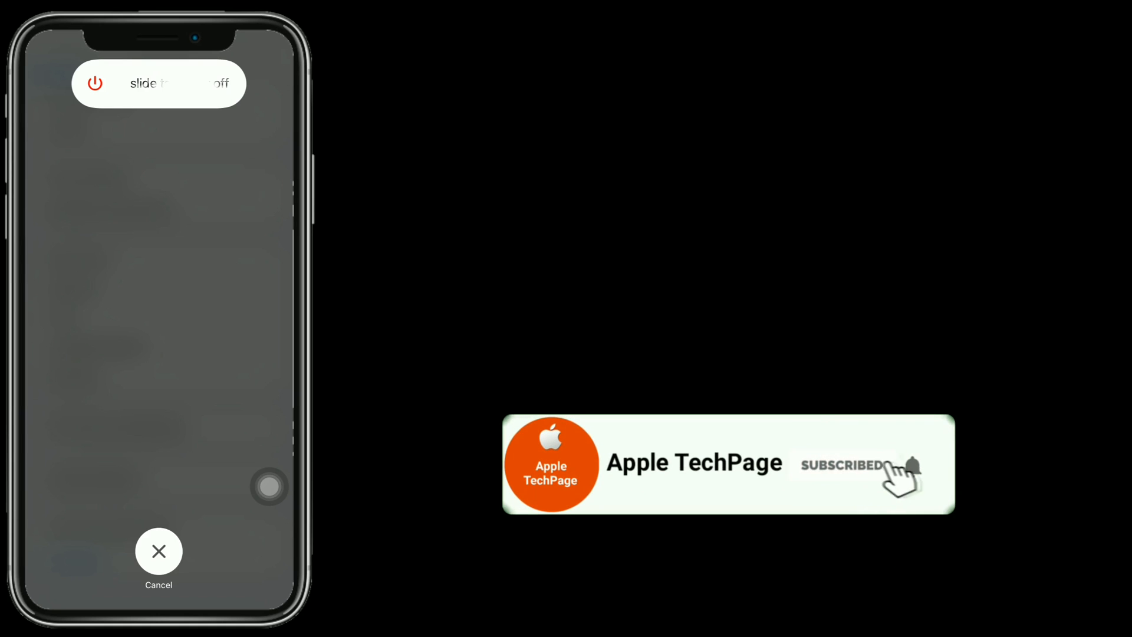